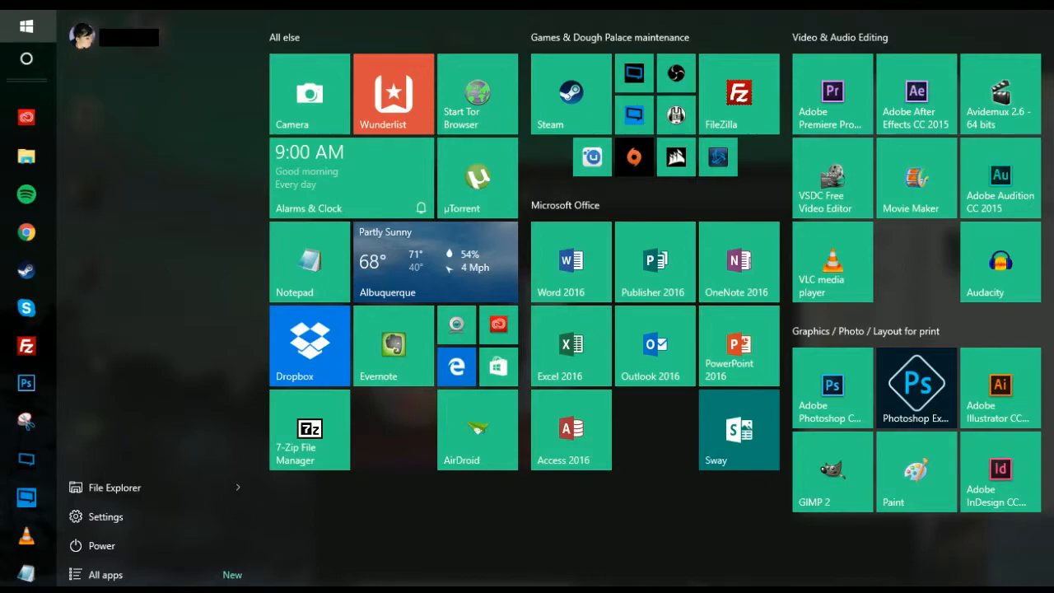
# Launch Adobe Photoshop CC 2015 from its Start menu tile under Graphics / Photo / Layout.
pyautogui.click(916, 387)
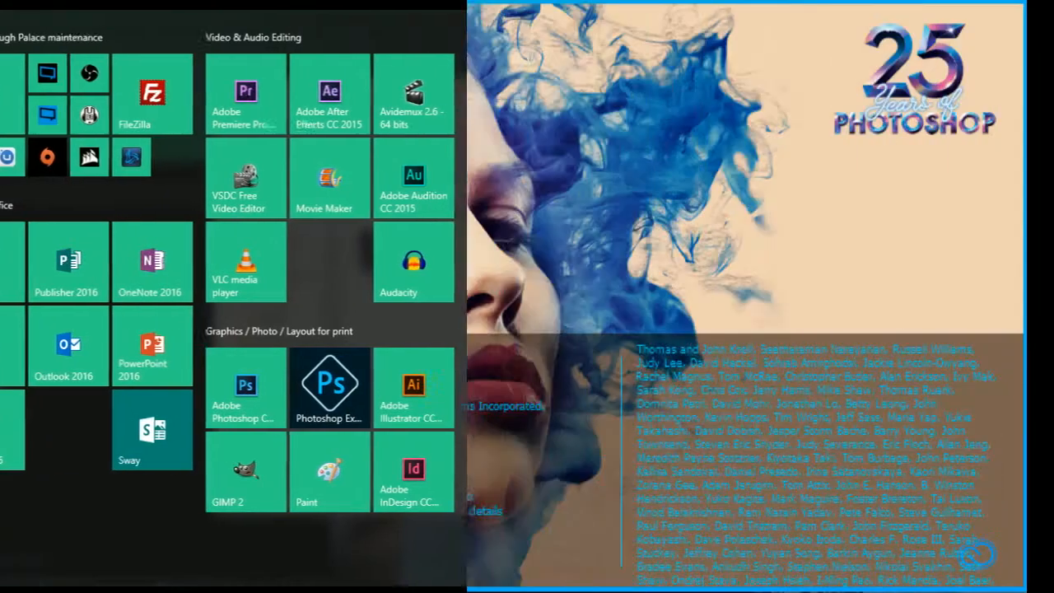
pyautogui.click(329, 384)
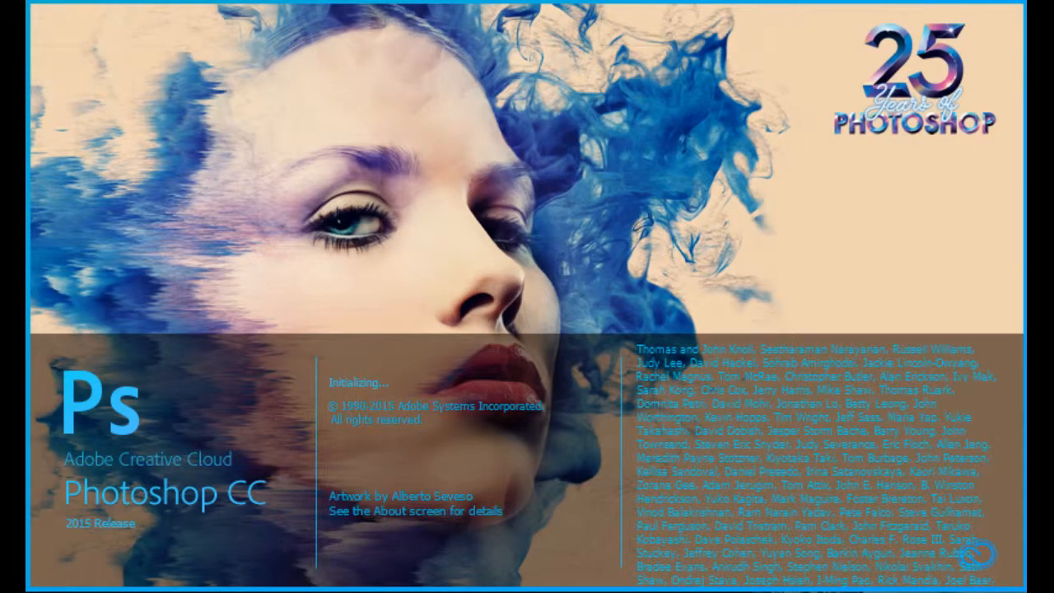